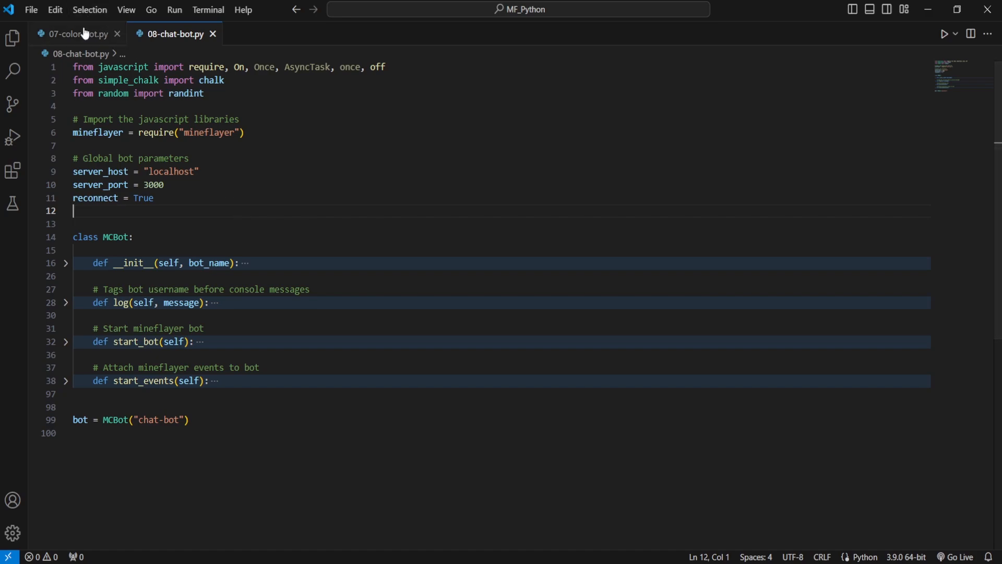
Step: Switch to the 07-color-bot.py script to compare it with the chat-bot script
click(77, 34)
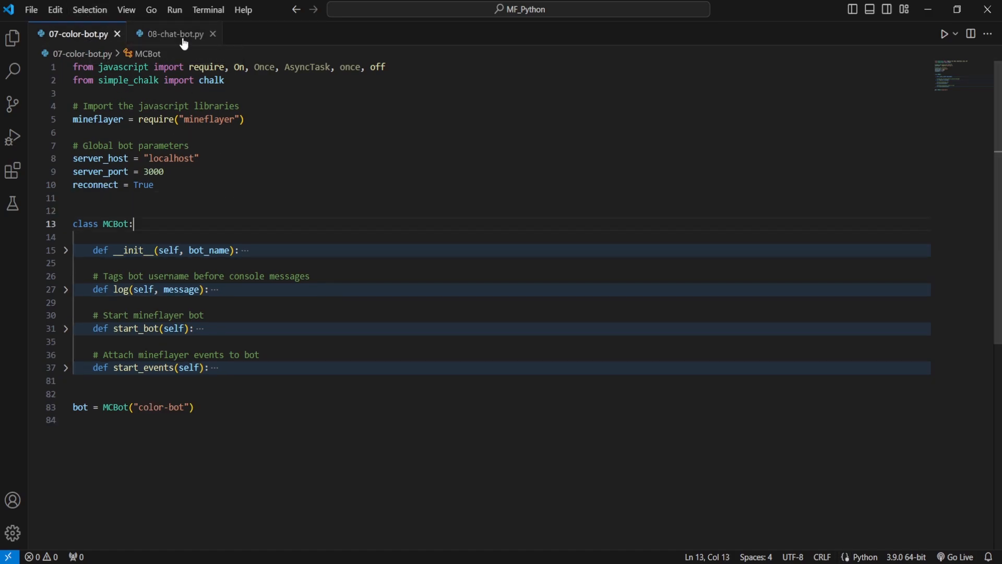
Step: Return to 08-chat-bot.py and show the 'flip a coin' and 'roll a dice' reply branches
click(173, 33)
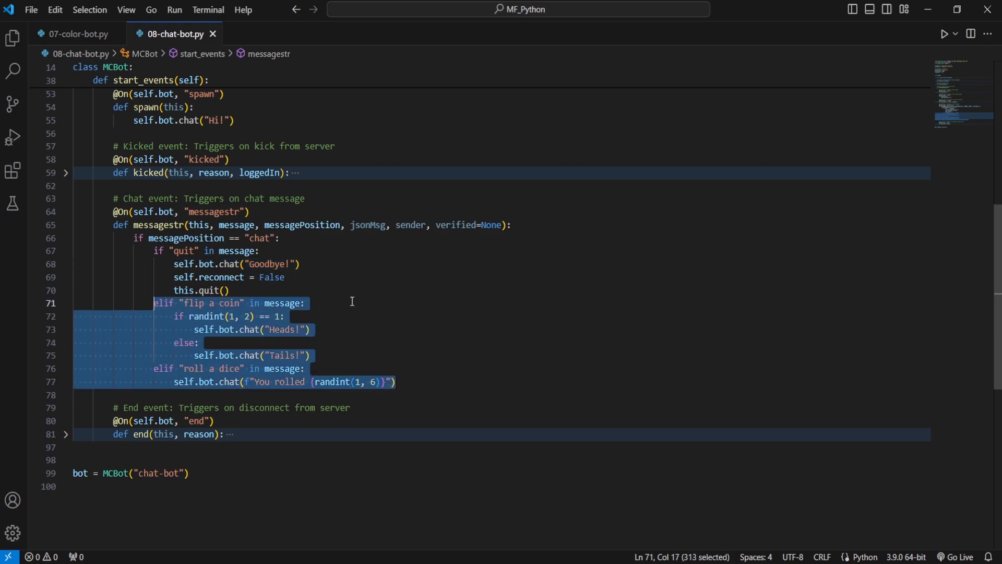
mouse_move(203, 316)
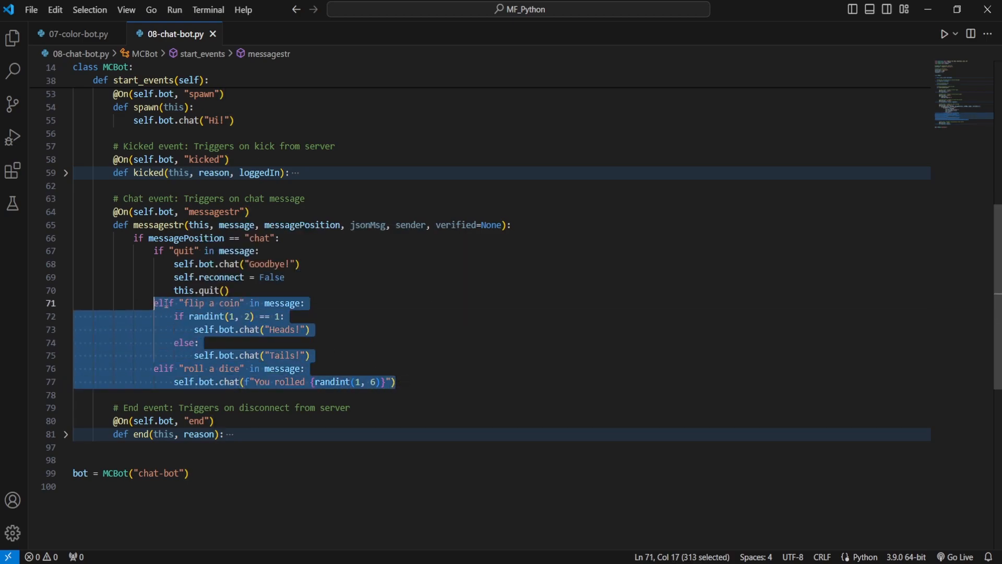
click(323, 302)
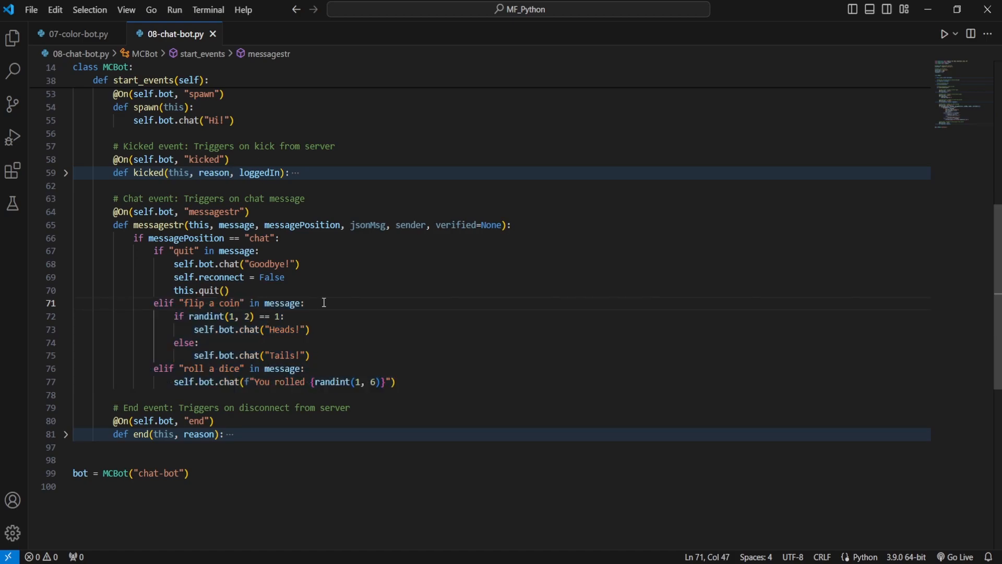
mouse_move(238, 307)
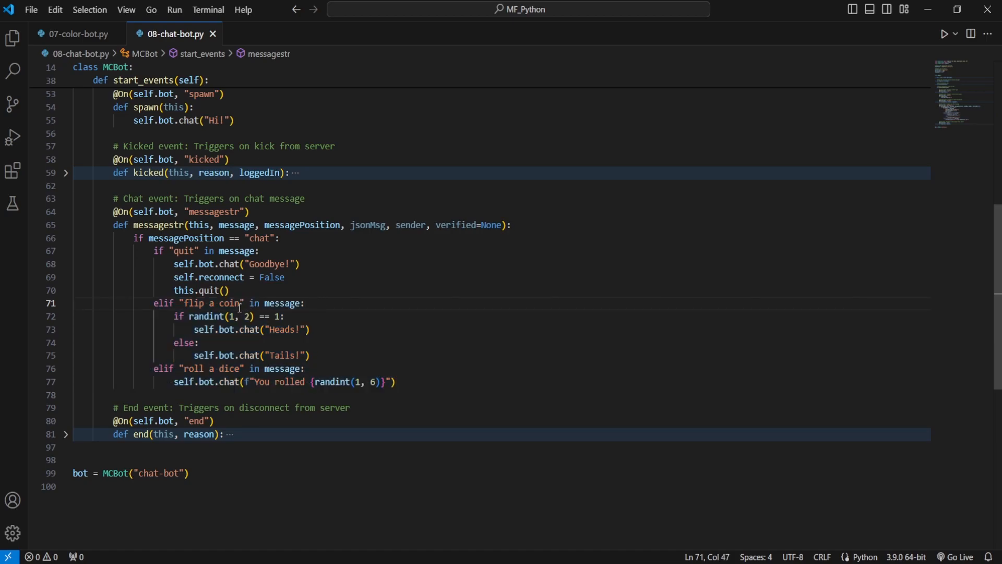
Step: Expand the end(this, reason) handler that logs the reason, turns off old events and reconnects
double_click(211, 302)
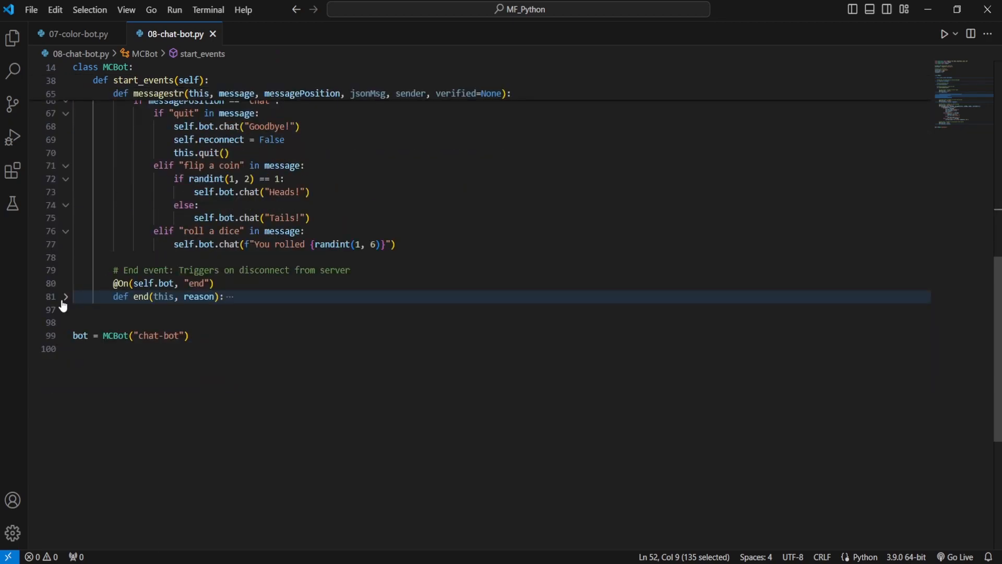
click(65, 296)
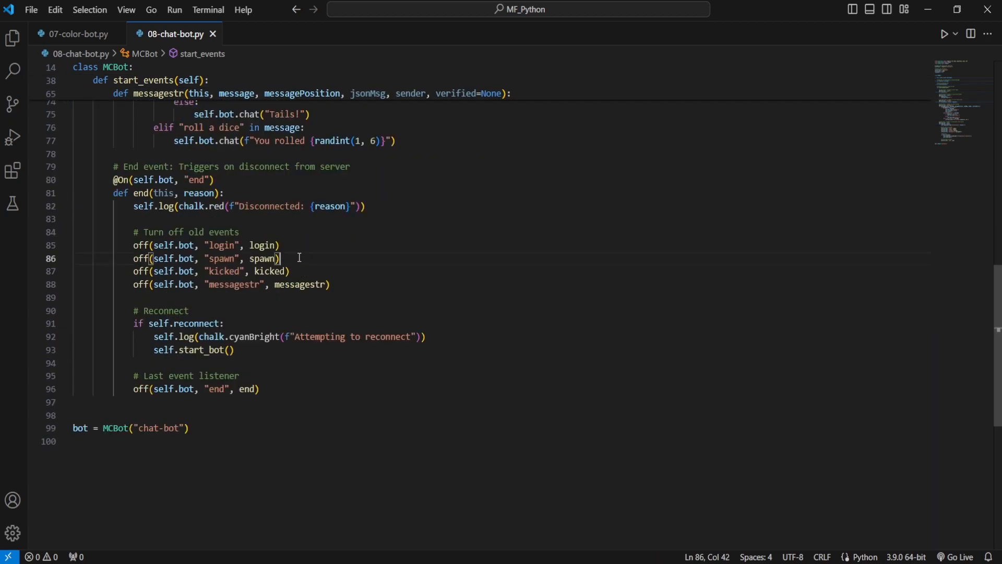